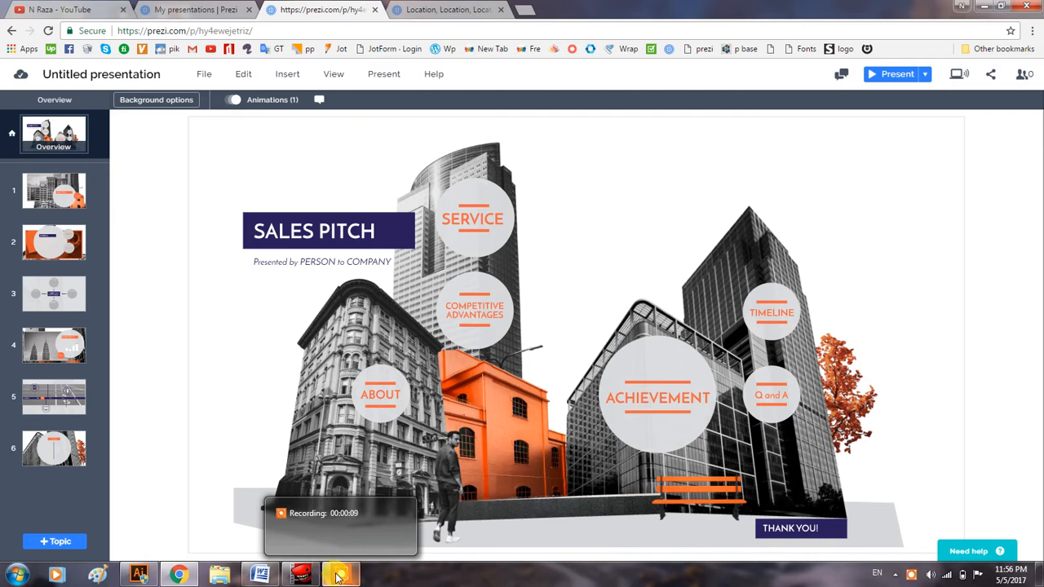
mouse_move(178, 573)
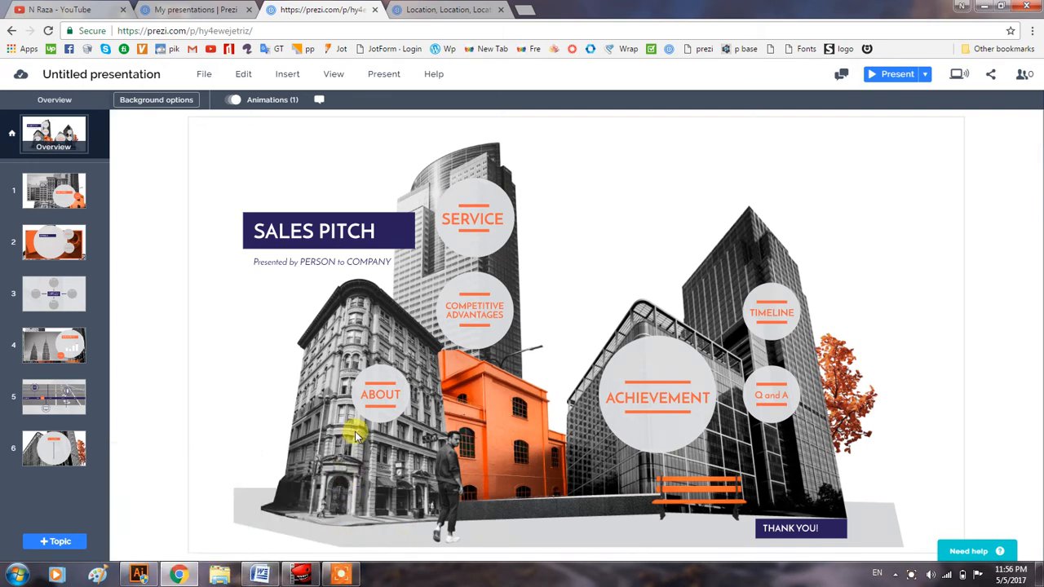
mouse_move(359, 424)
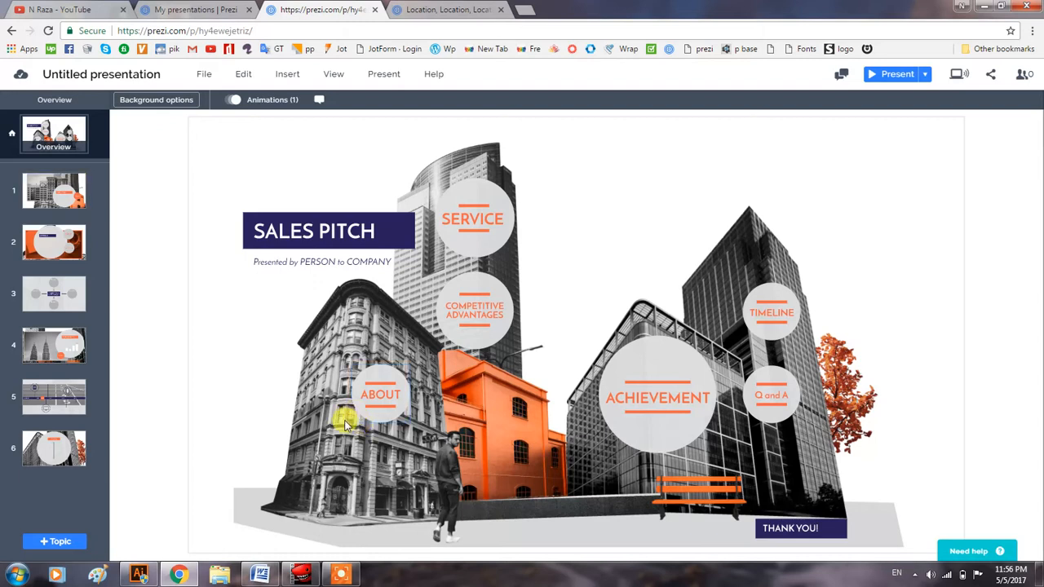
mouse_move(334, 432)
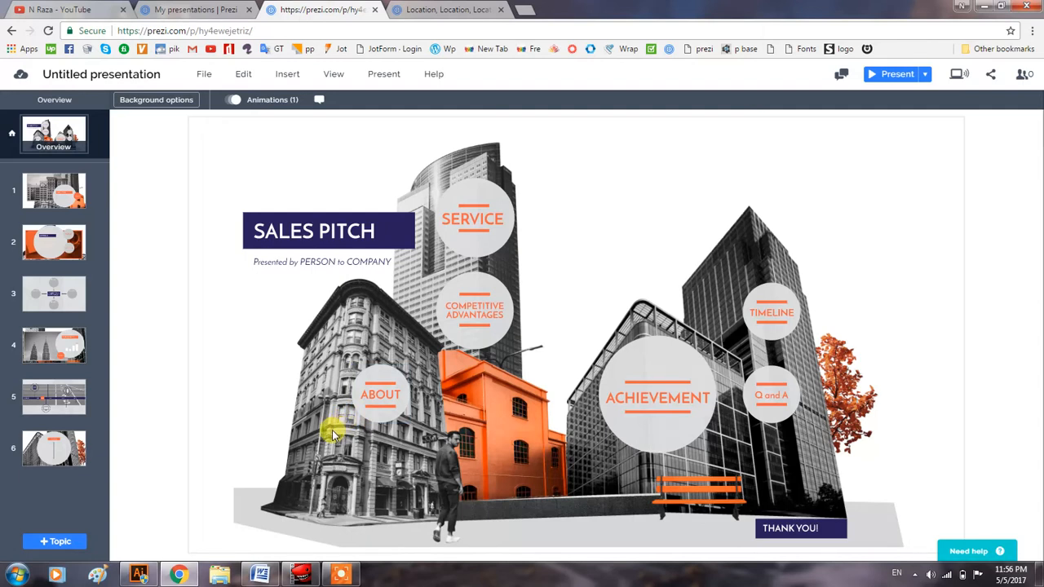
mouse_move(310, 446)
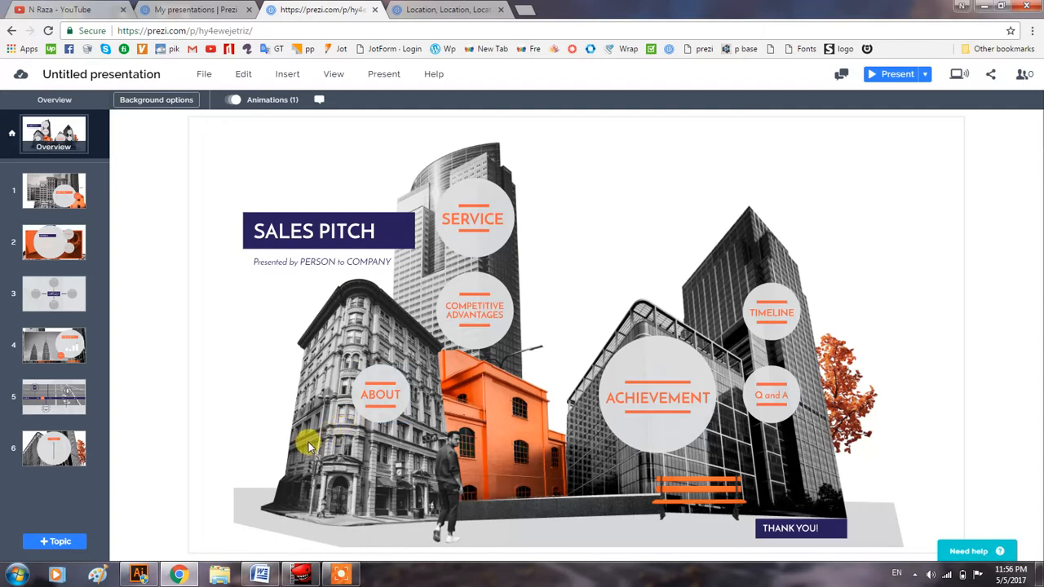
mouse_move(358, 424)
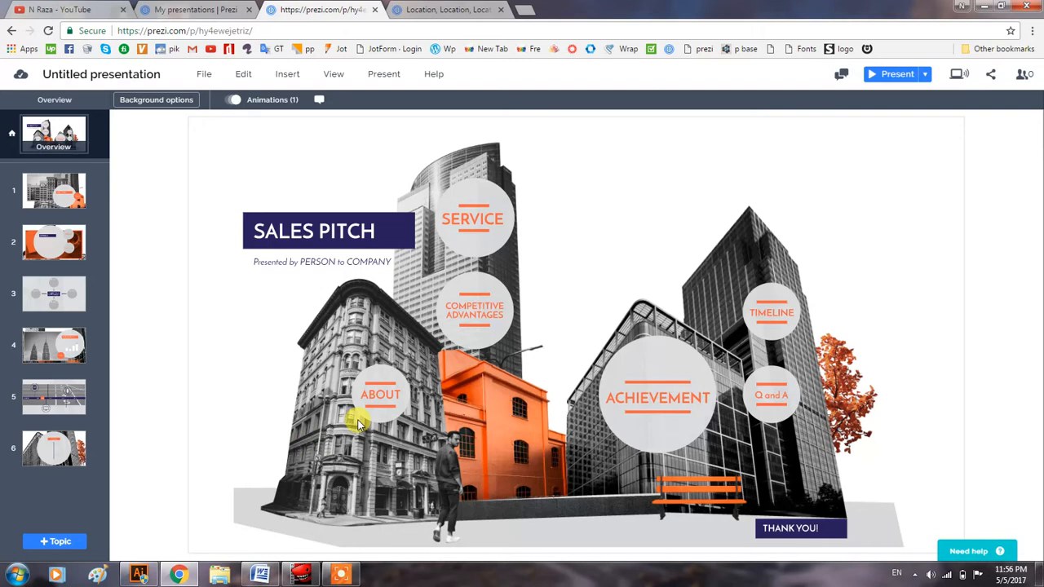
mouse_move(350, 428)
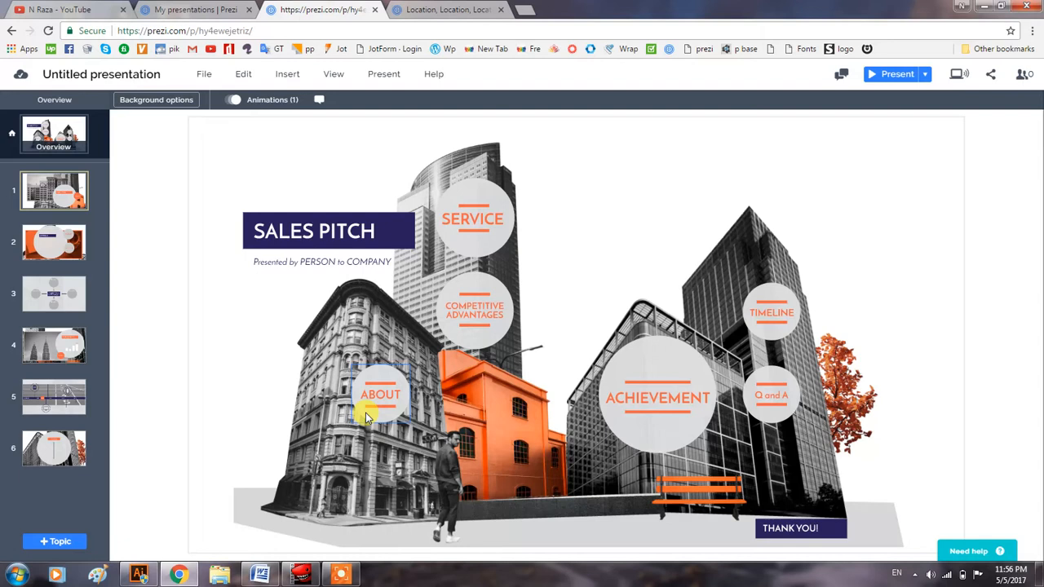
mouse_move(361, 396)
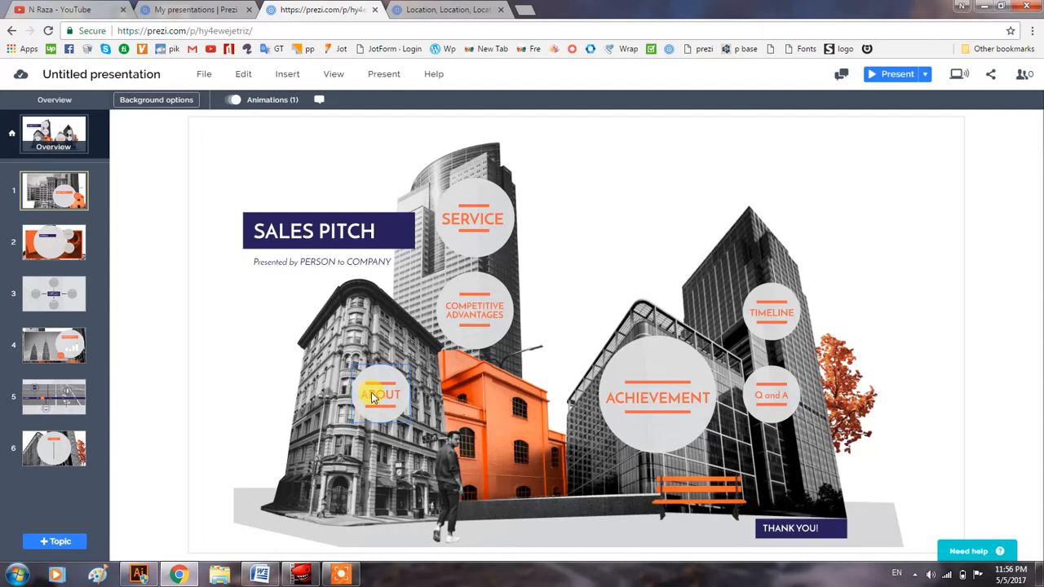
Step: Select the About topic circle on the Sales Pitch overview
click(381, 394)
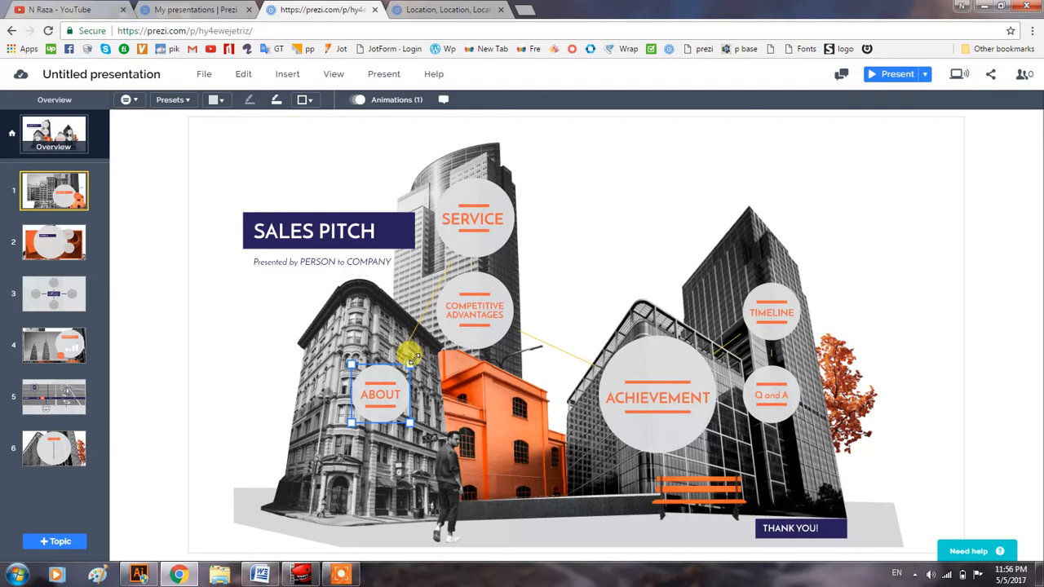
mouse_move(412, 424)
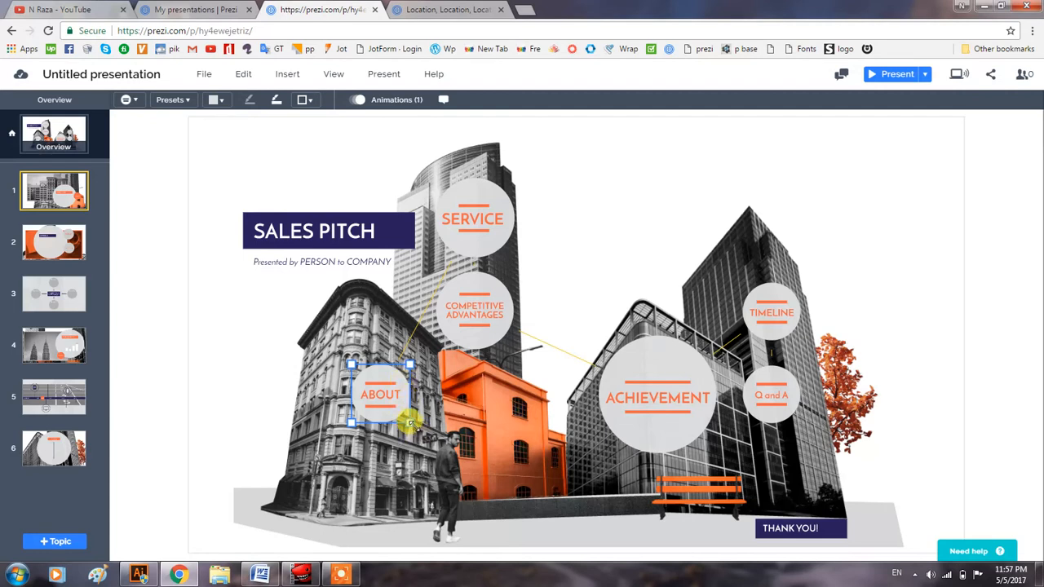
mouse_move(414, 436)
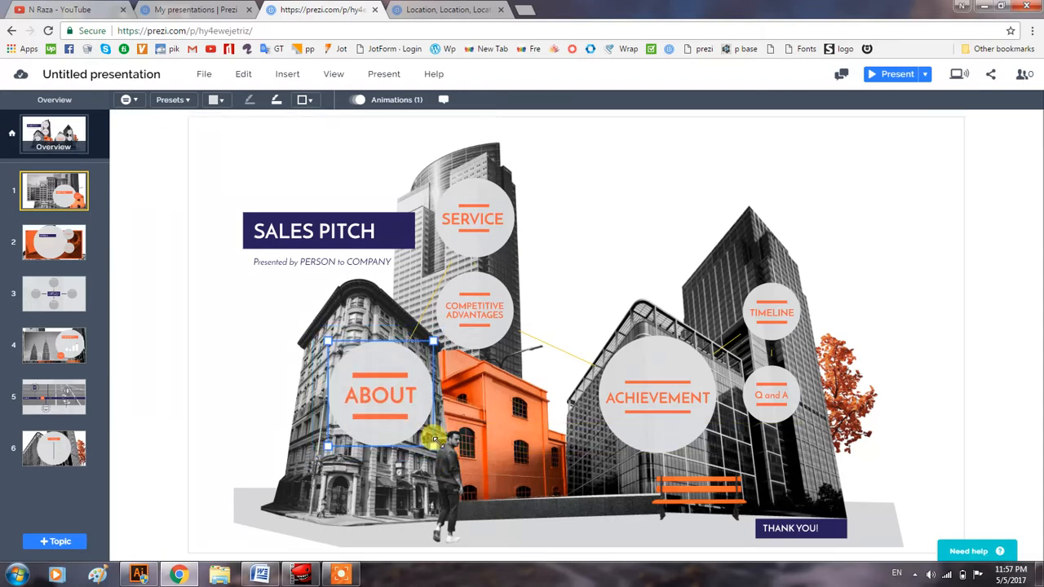
drag(433, 441, 334, 359)
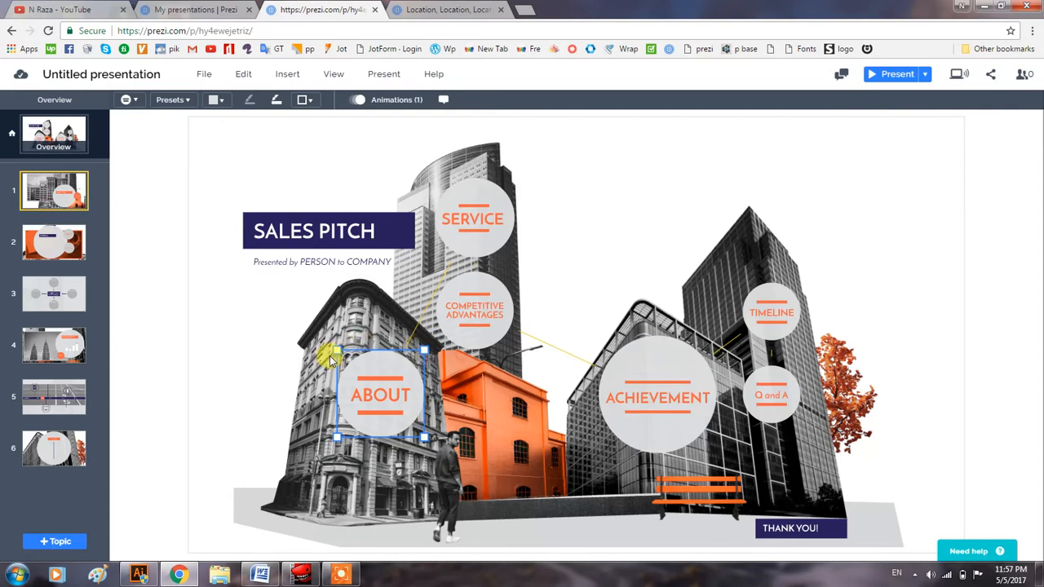
mouse_move(330, 351)
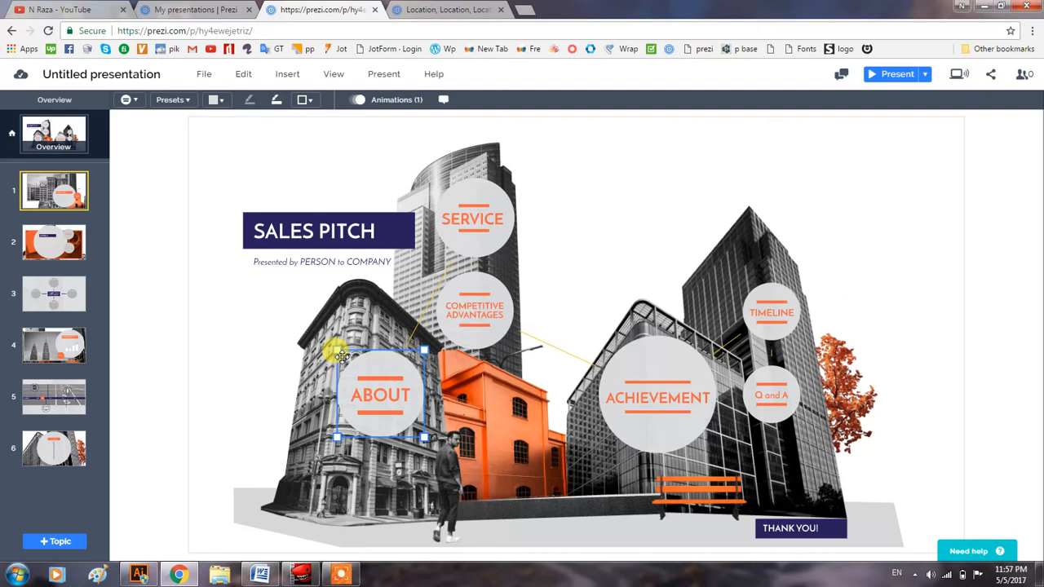
mouse_move(339, 355)
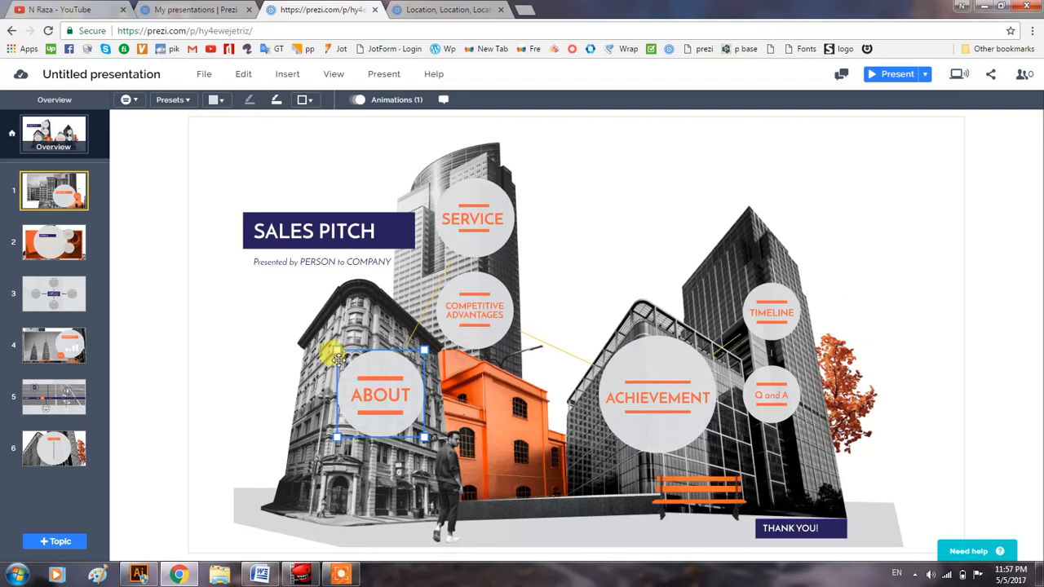
mouse_move(338, 449)
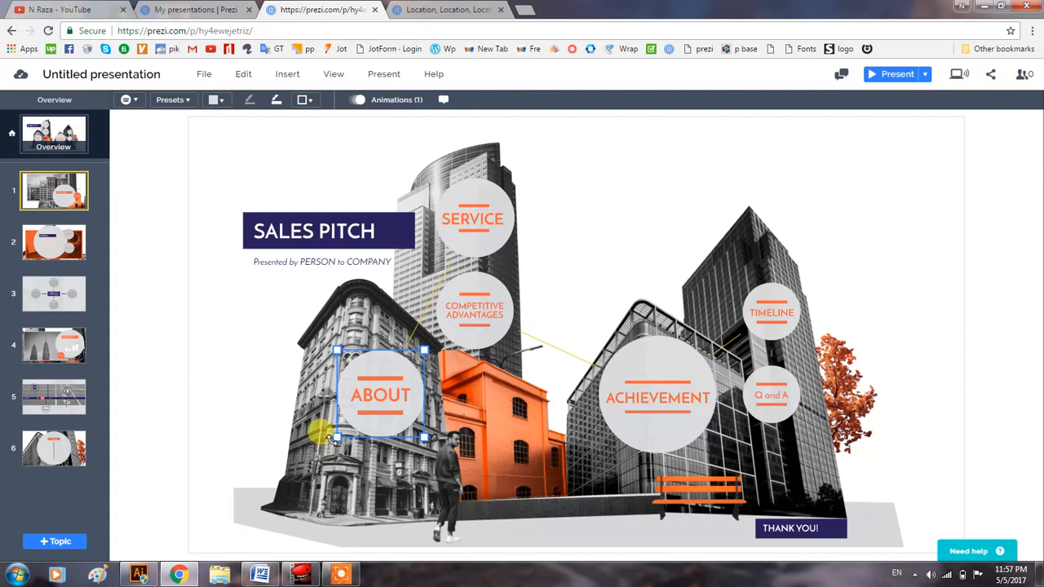
mouse_move(335, 416)
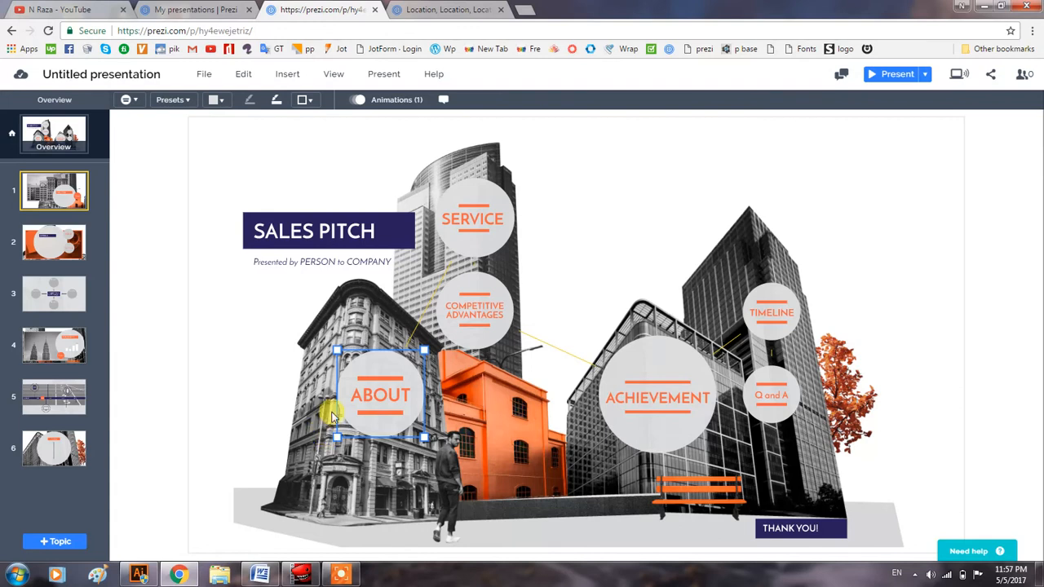
mouse_move(326, 342)
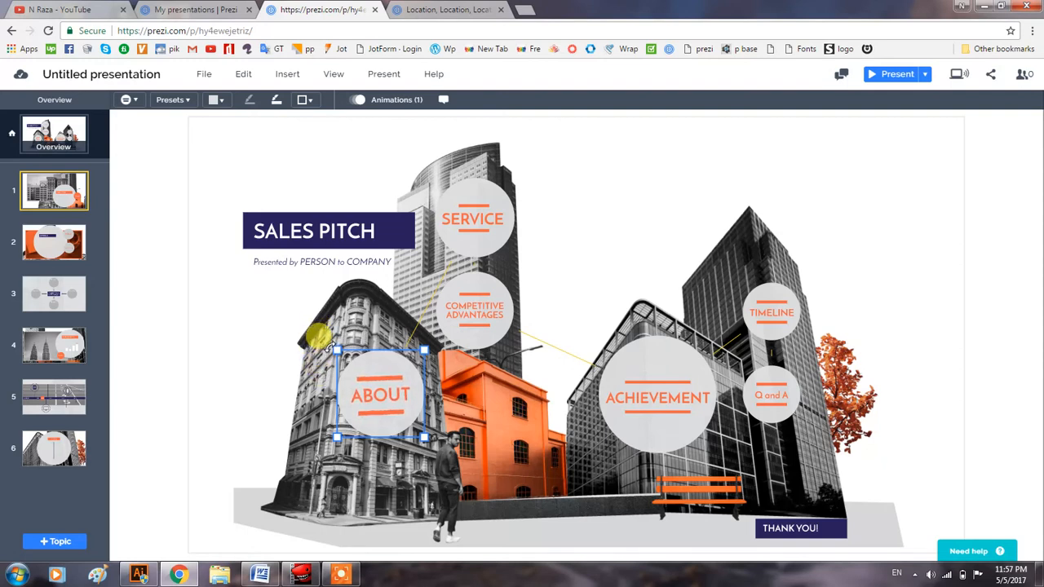
mouse_move(387, 253)
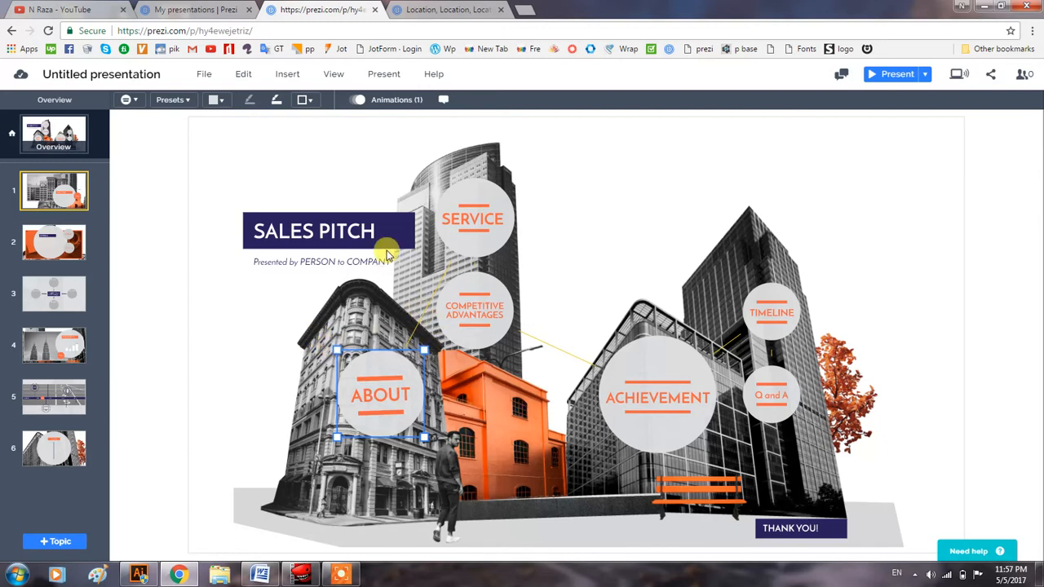
double_click(313, 230)
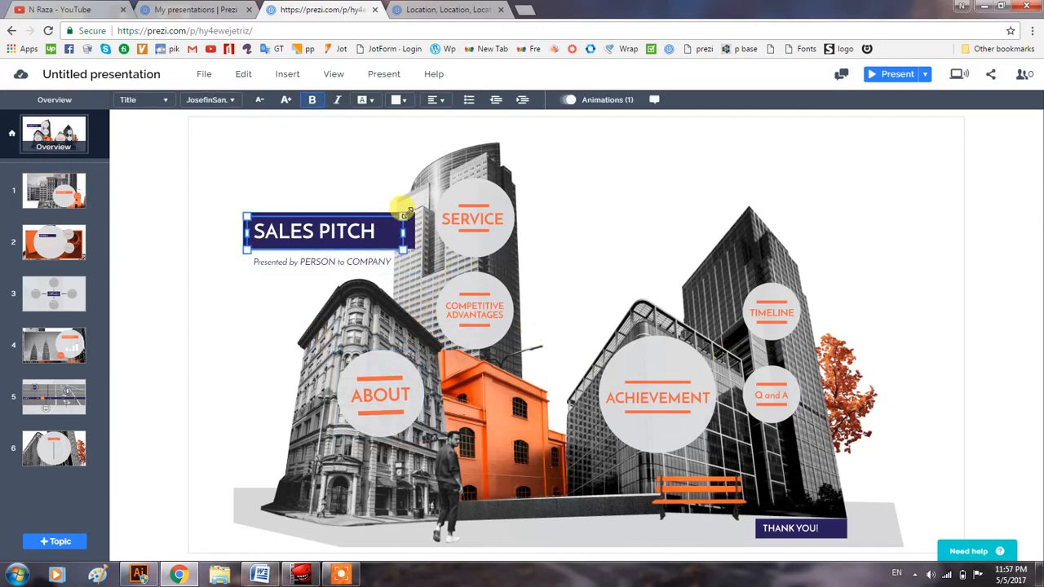
mouse_move(398, 202)
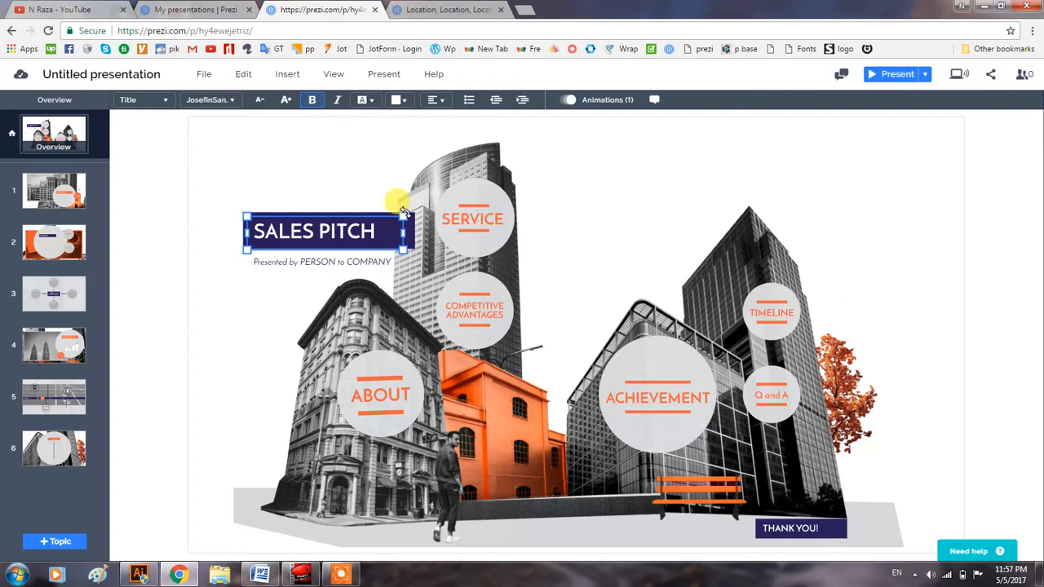
drag(397, 202, 384, 206)
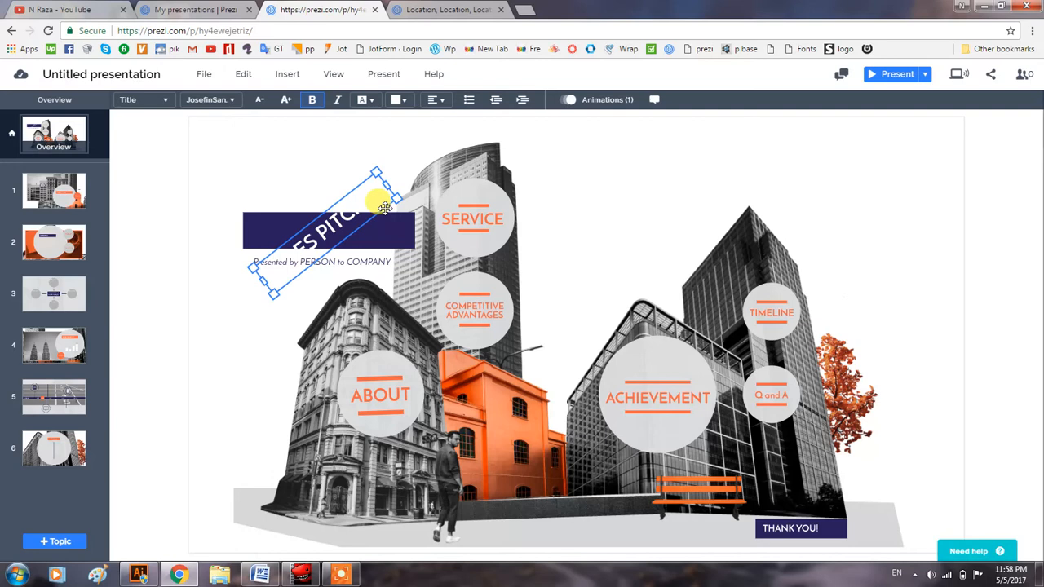
key(ctrl+z)
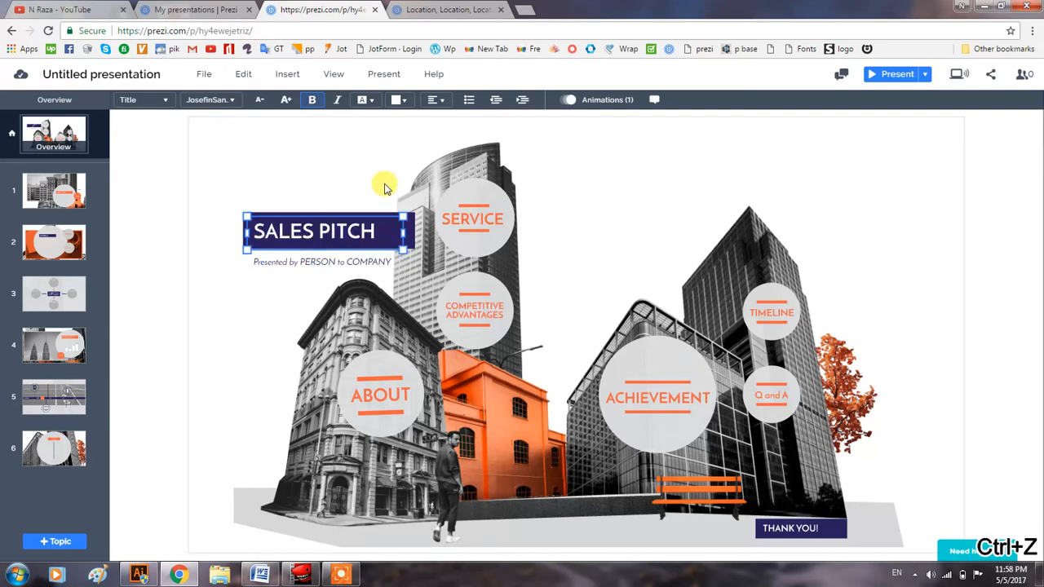
click(576, 234)
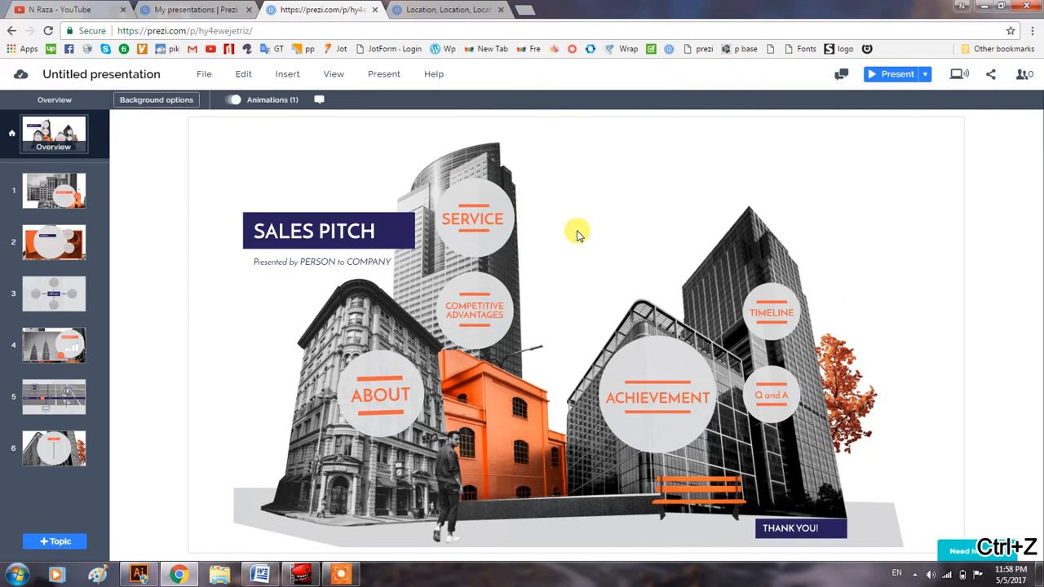
mouse_move(518, 181)
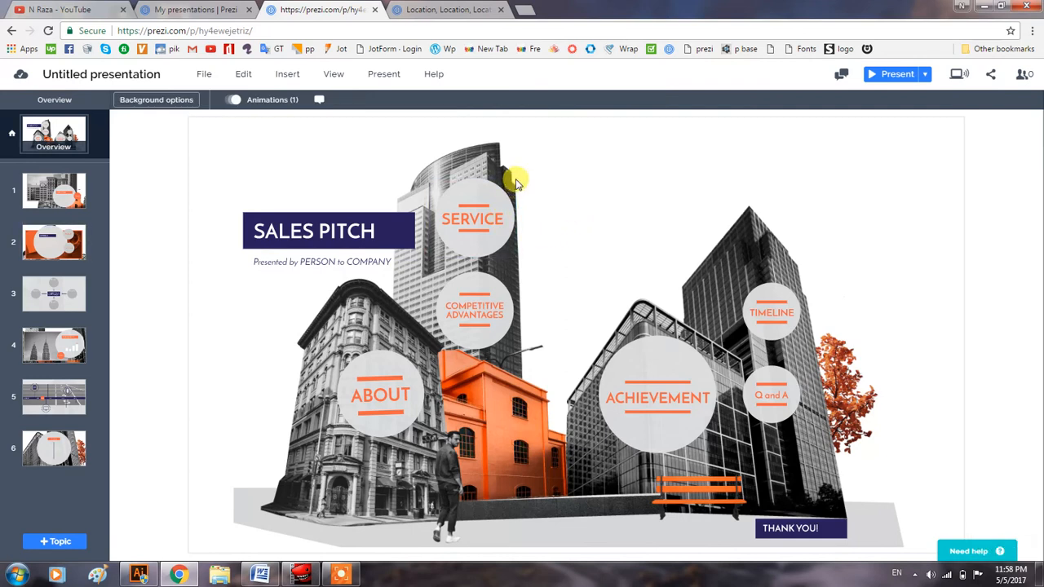
mouse_move(508, 190)
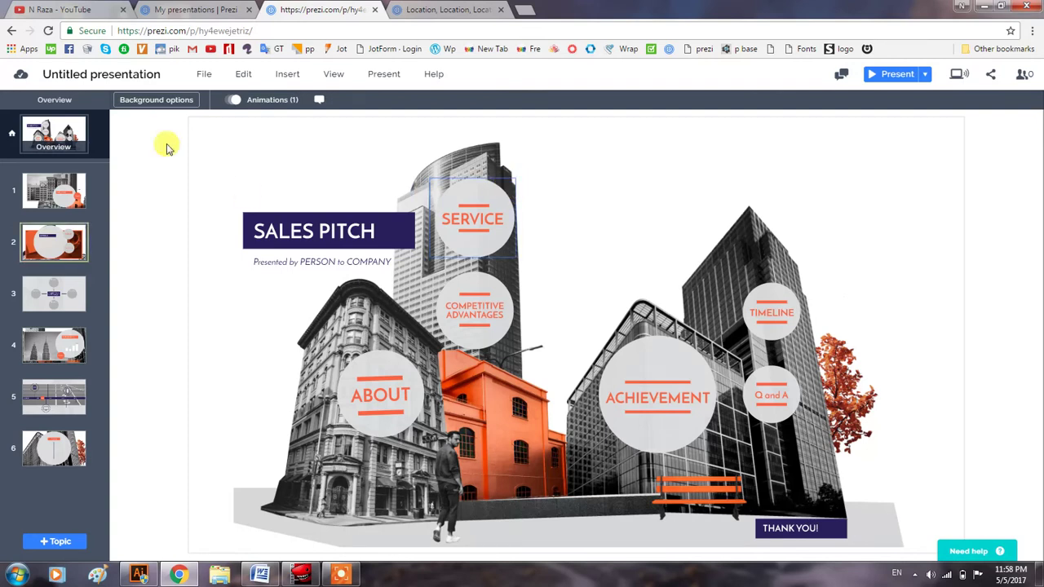
Step: Drag an orange square from Insert > Shapes onto the overview between Service and Timeline
click(287, 74)
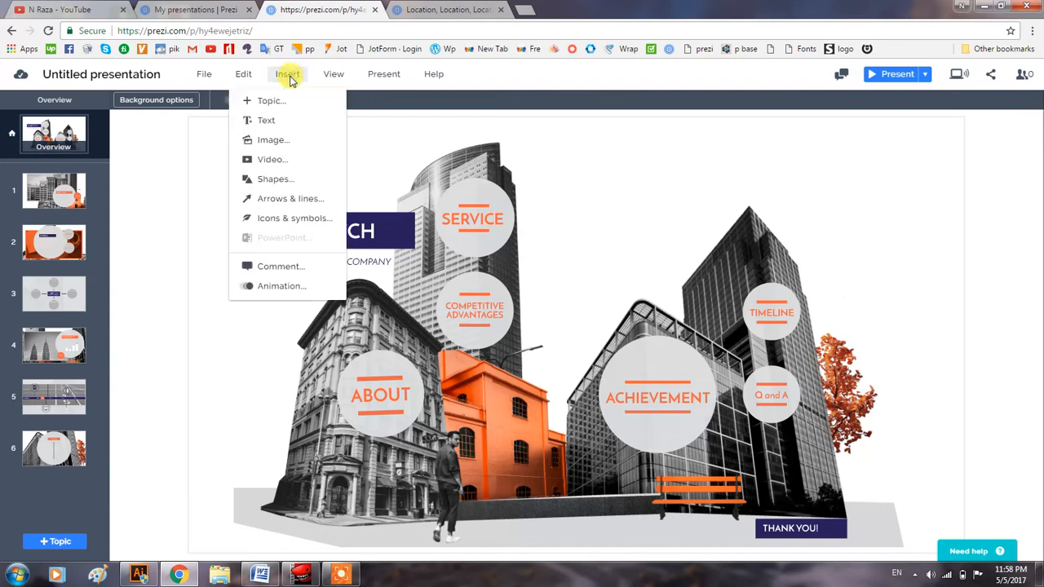
click(275, 179)
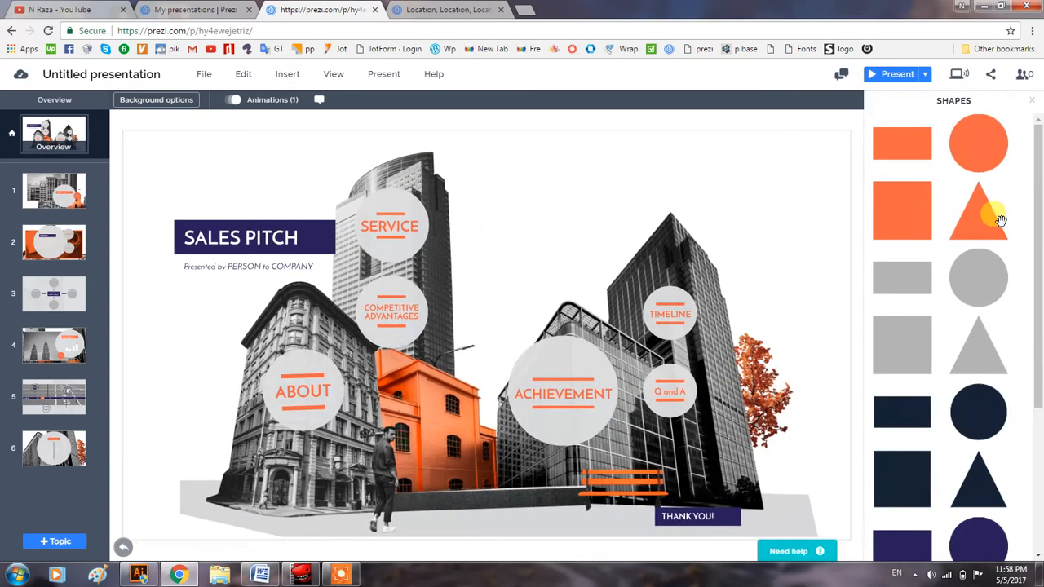
mouse_move(902, 211)
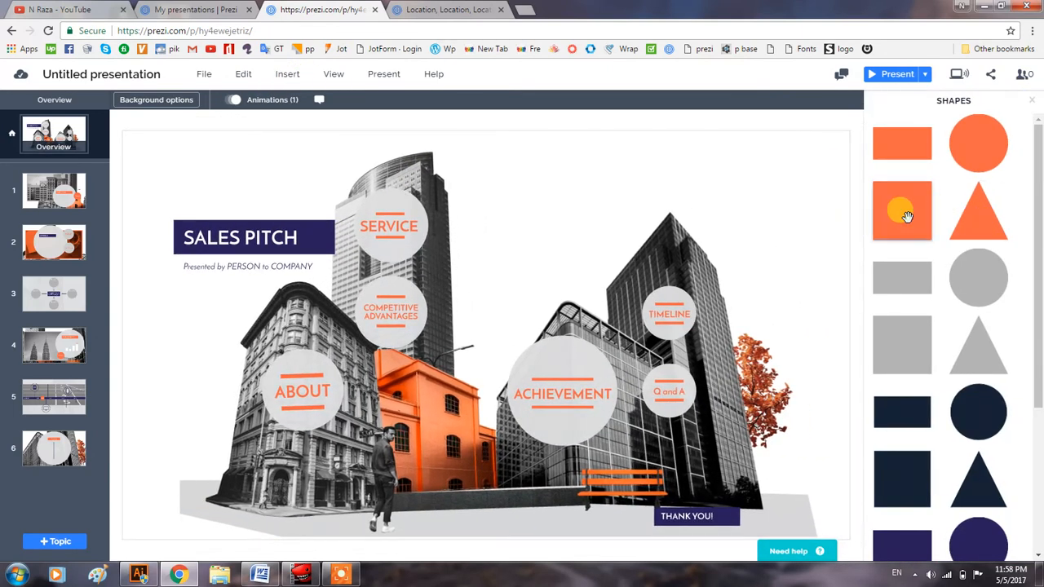
drag(902, 210, 549, 211)
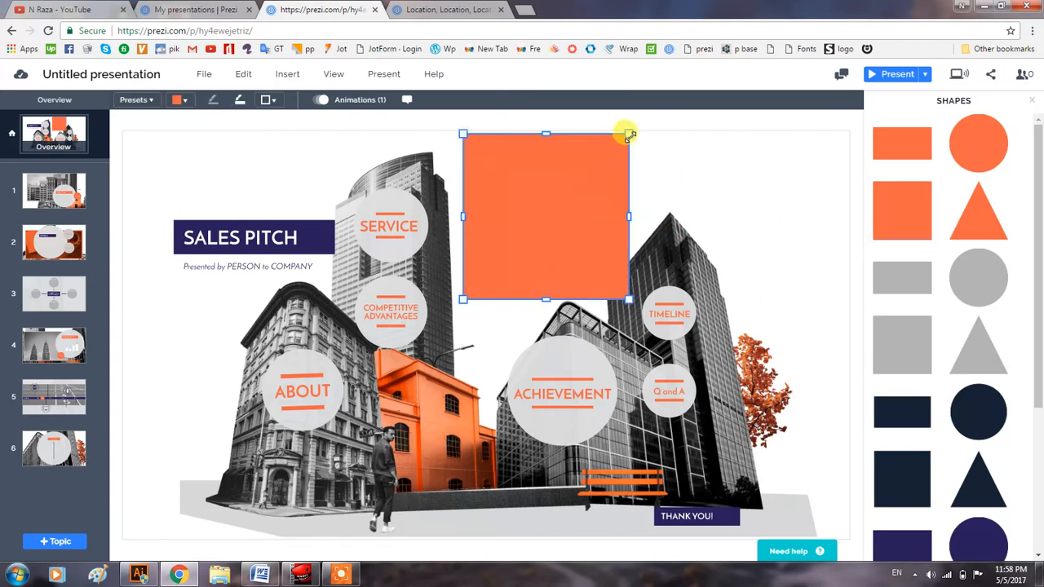
Step: Shrink and flatten the orange square into a rectangle, then Alt-drag to rotate it upright
drag(629, 133, 545, 220)
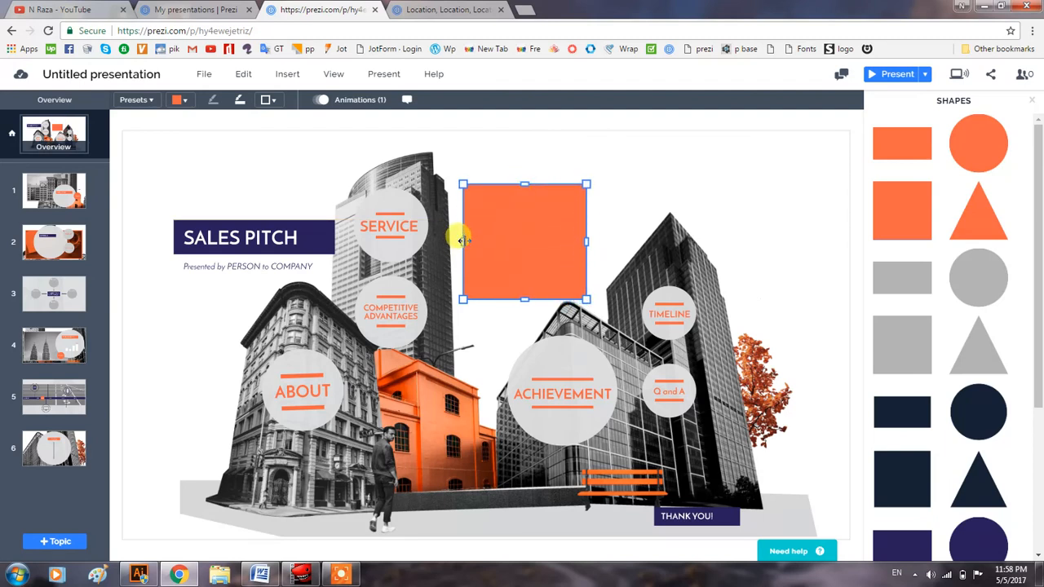
drag(523, 299, 524, 268)
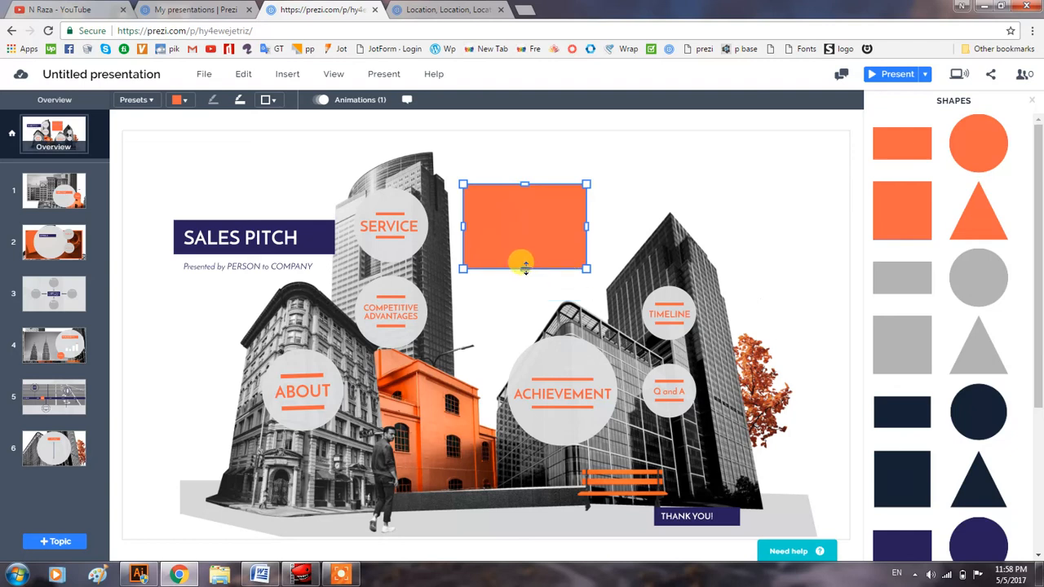
mouse_move(585, 270)
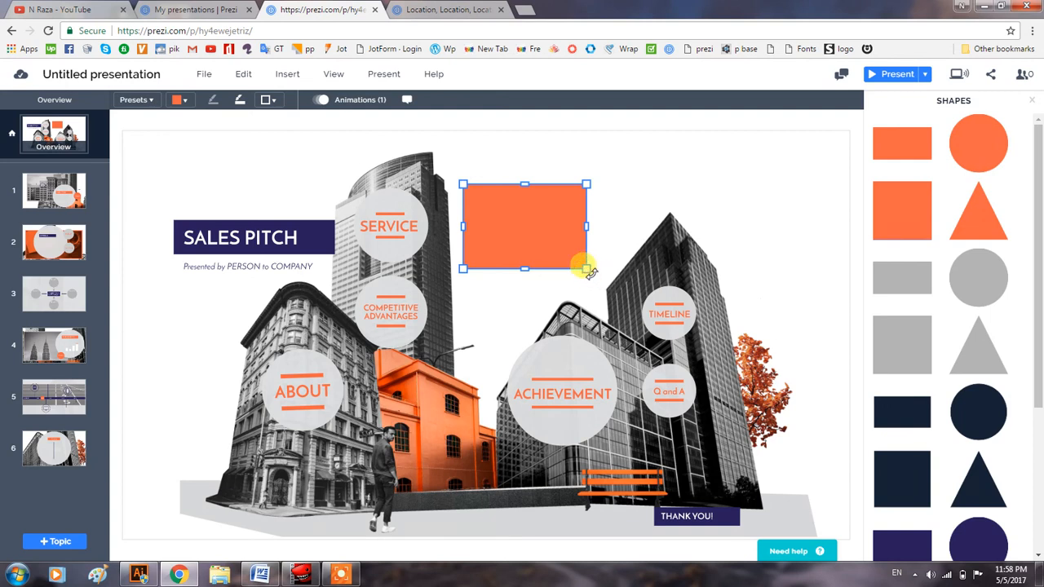
drag(586, 270, 575, 294)
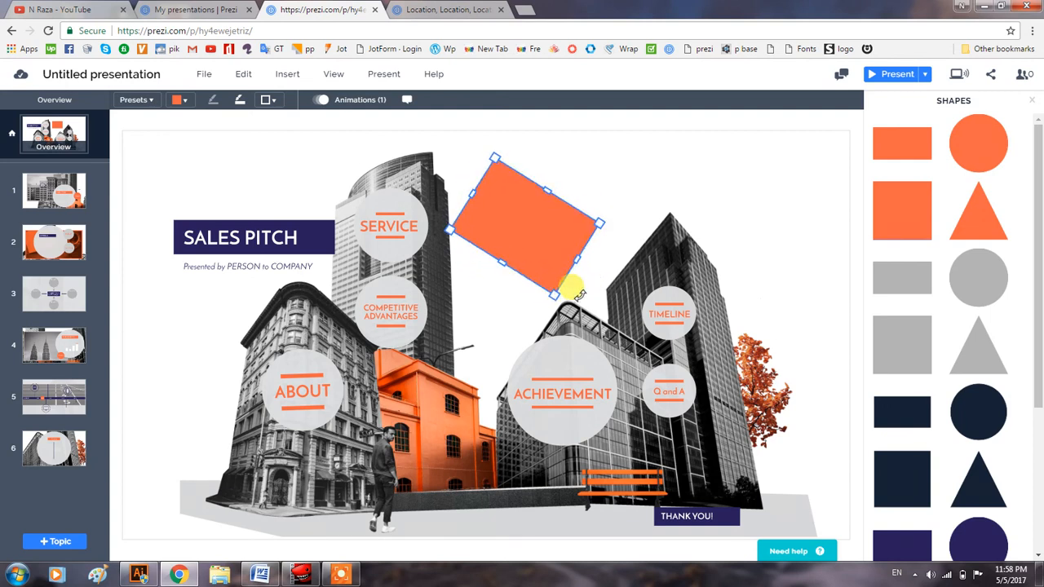
drag(575, 292, 569, 155)
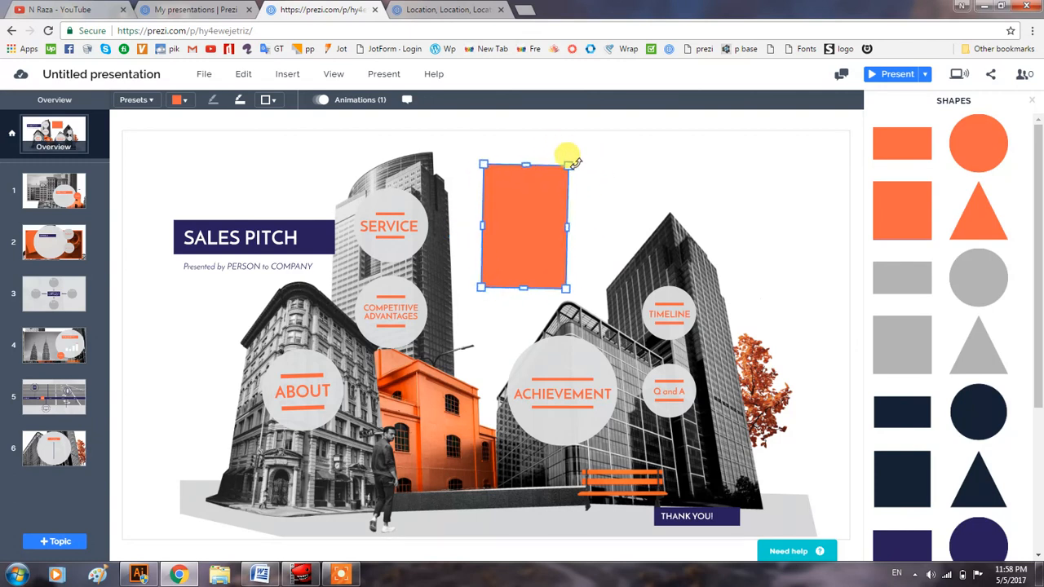